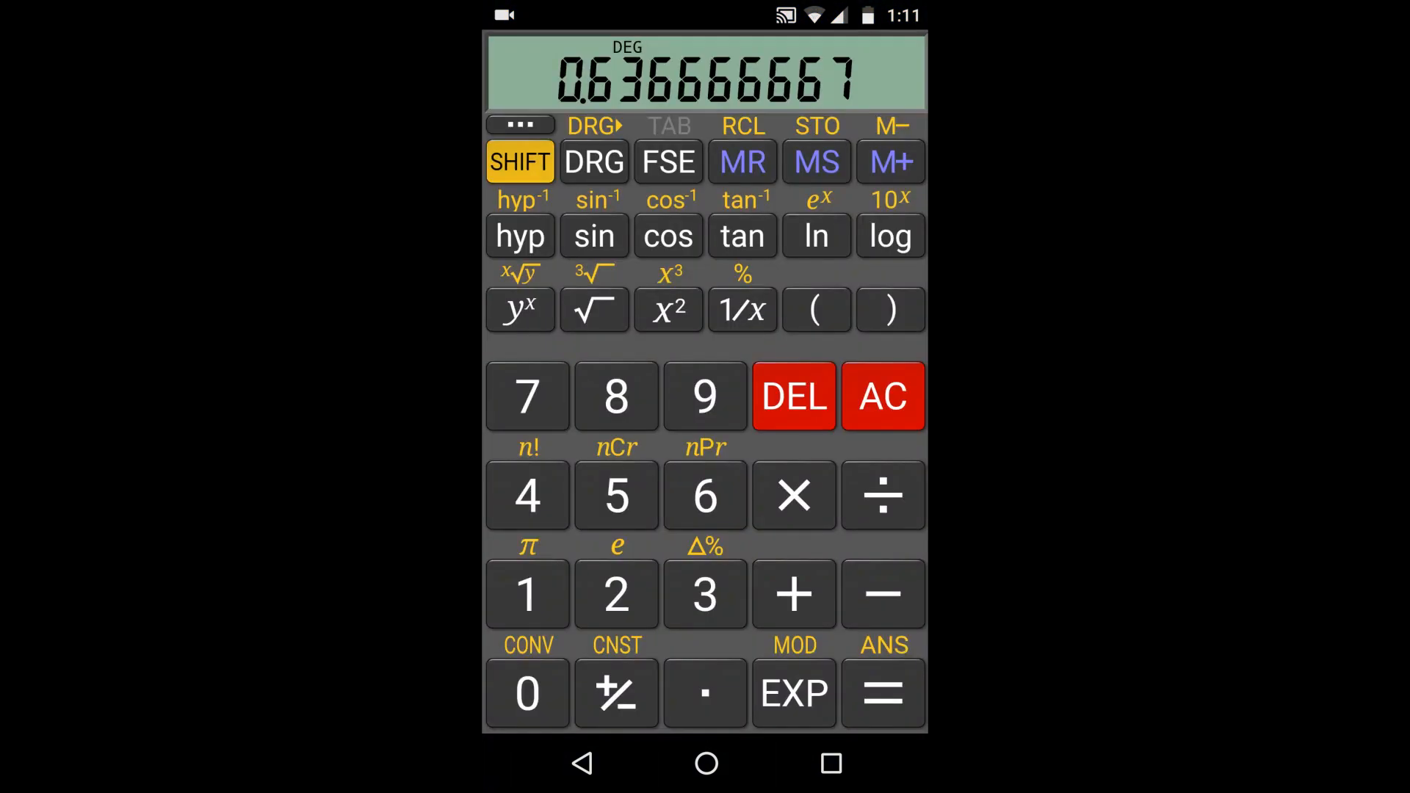
Clear RealCalc's display to zero and exit to the home screen.
{"action": "left_click", "coordinate": [882, 395]}
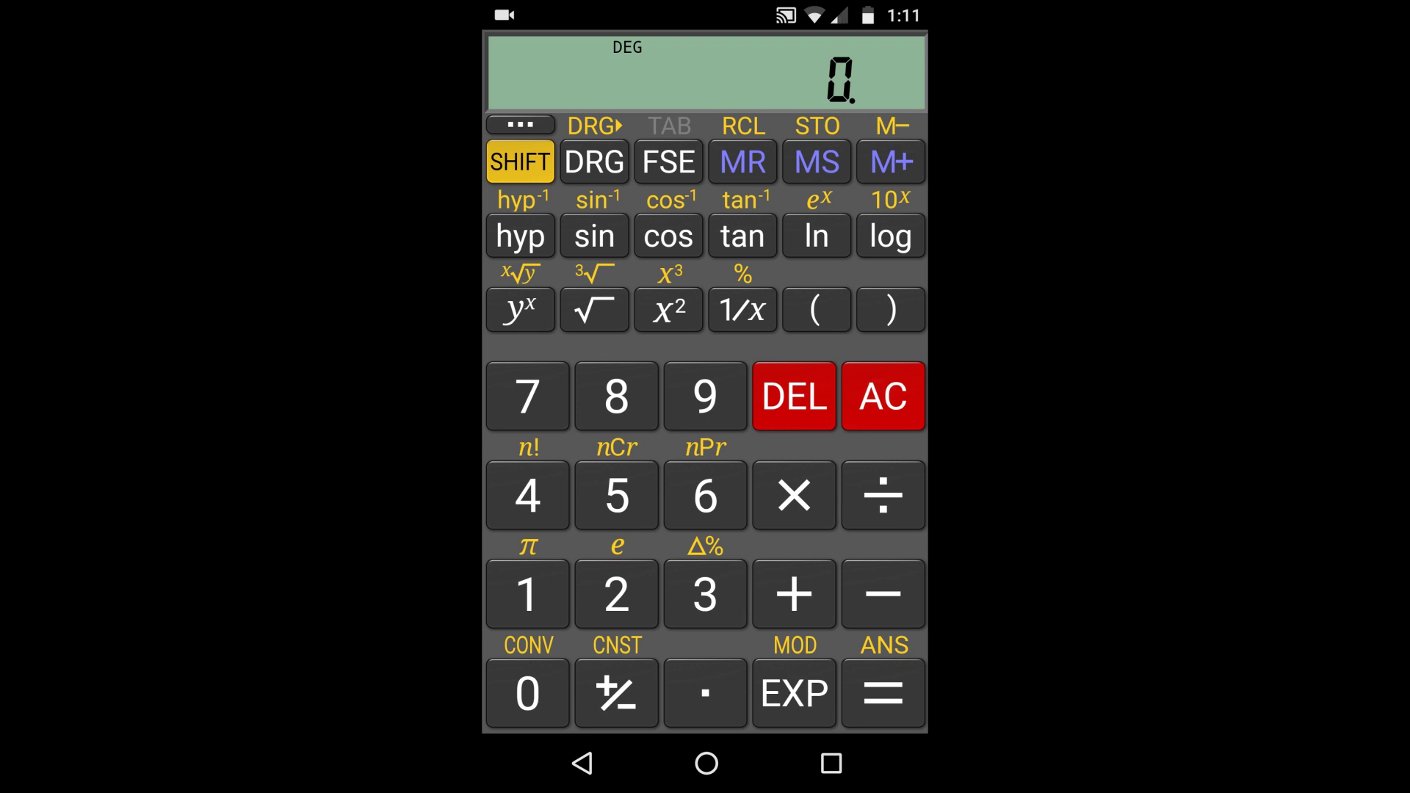
{"action": "left_click", "coordinate": [615, 395]}
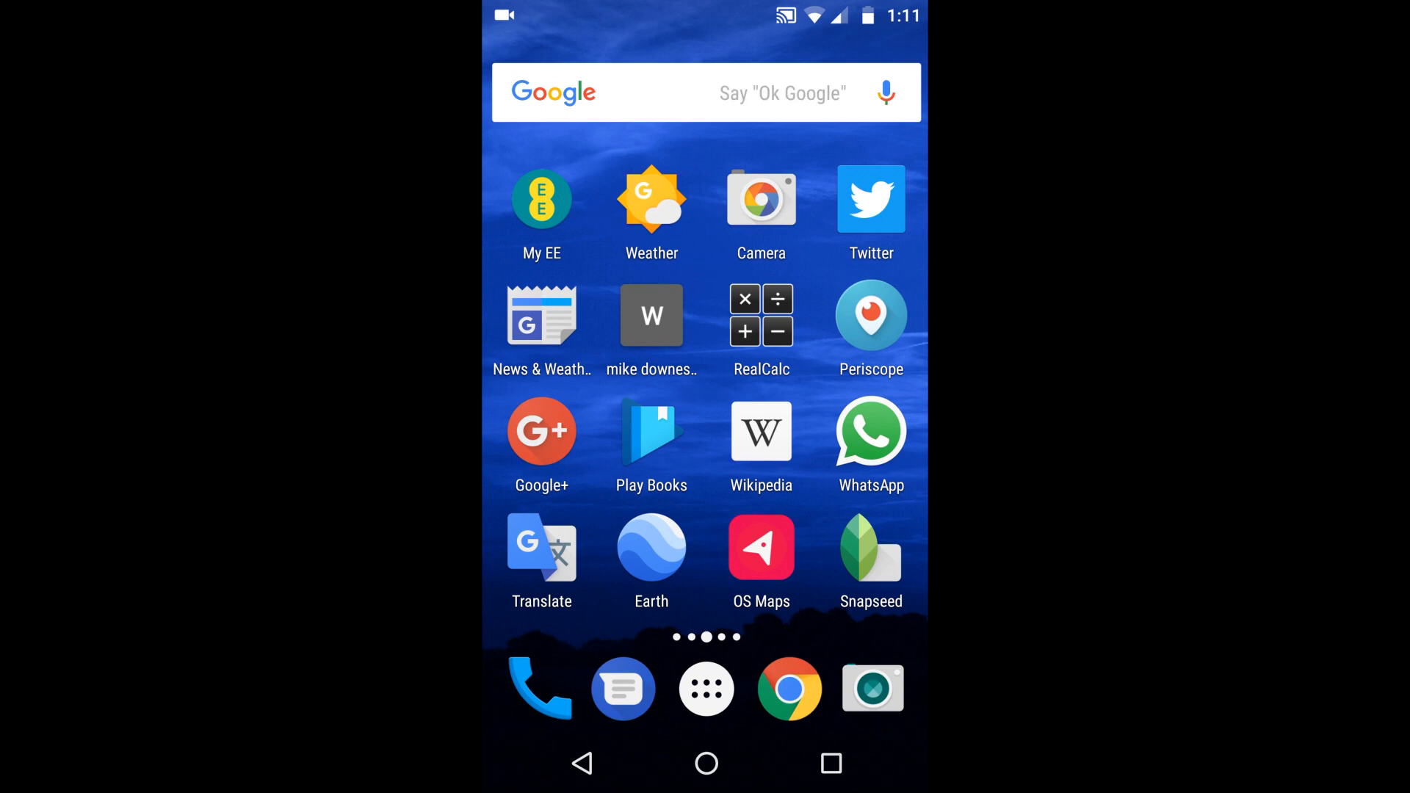
Search Google for 56*8 and get the suggested answer 448.
{"action": "left_click", "coordinate": [746, 93]}
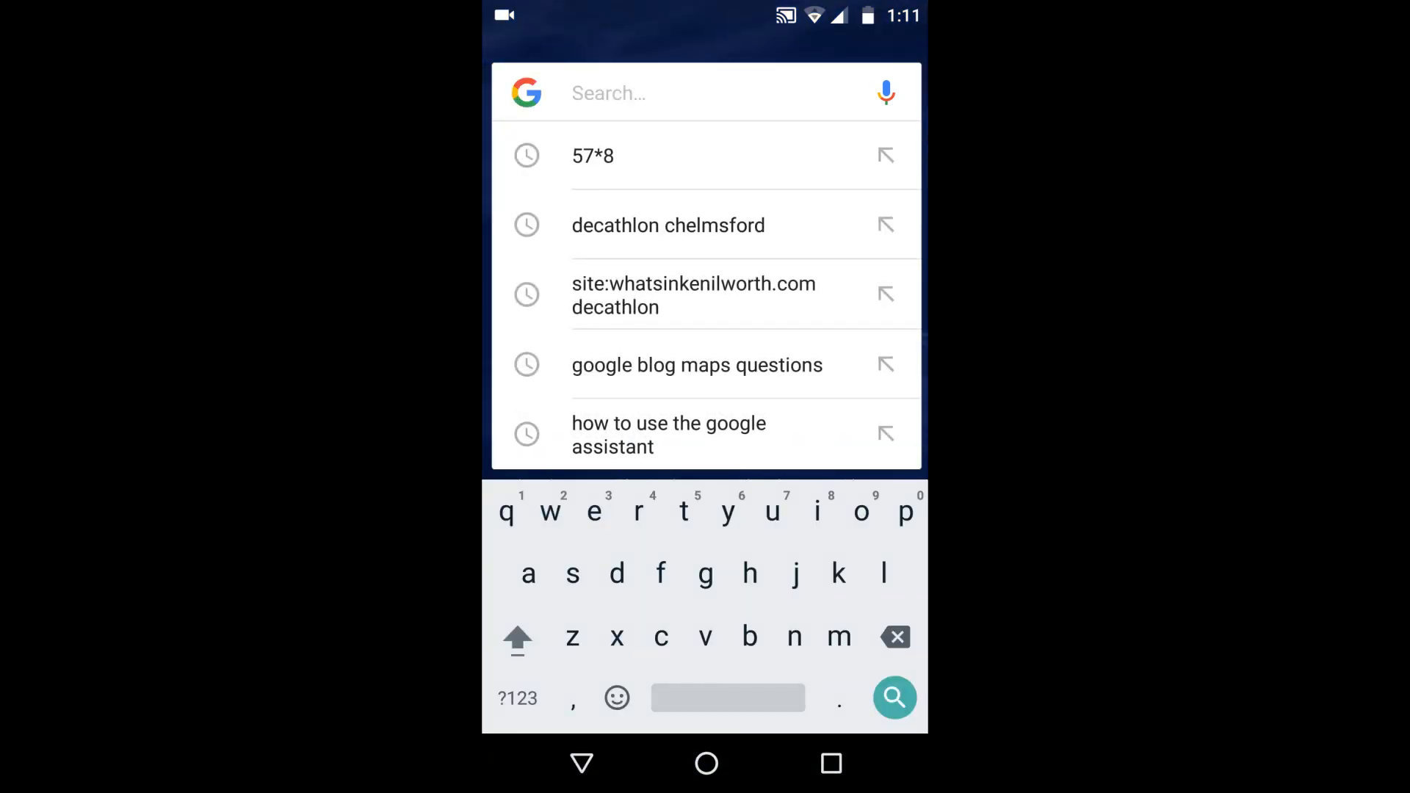
{"action": "left_click", "coordinate": [517, 699]}
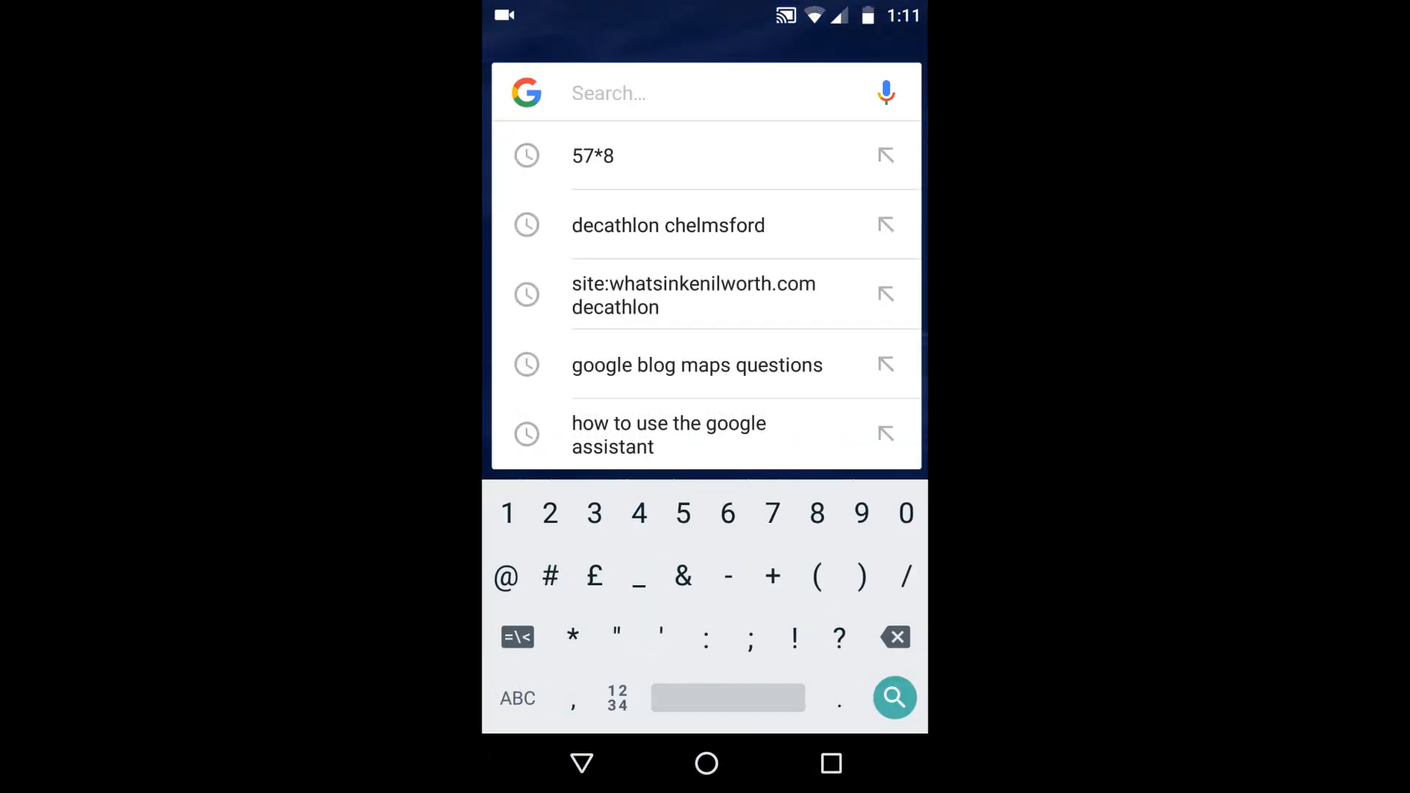
{"action": "left_click", "coordinate": [817, 514]}
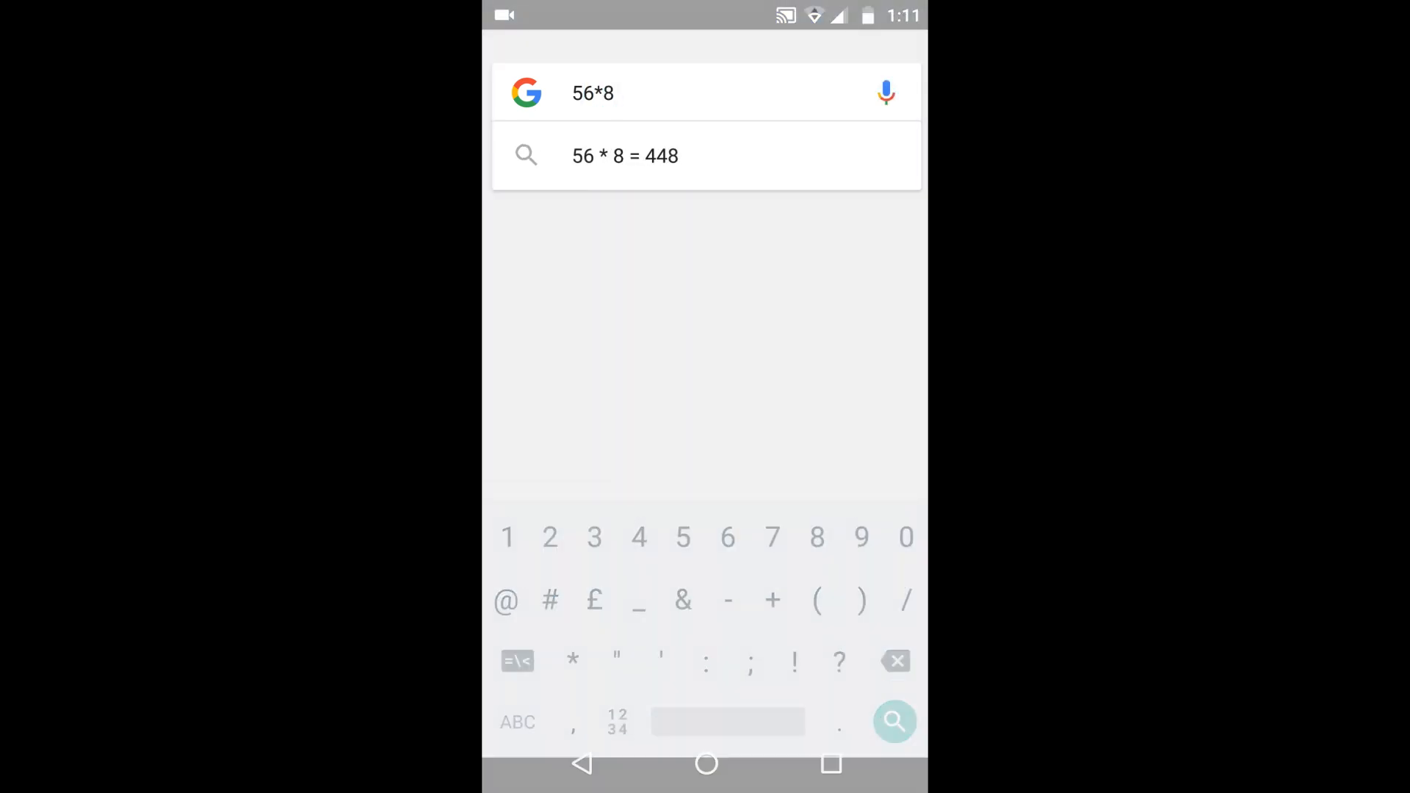
{"action": "left_click", "coordinate": [894, 722]}
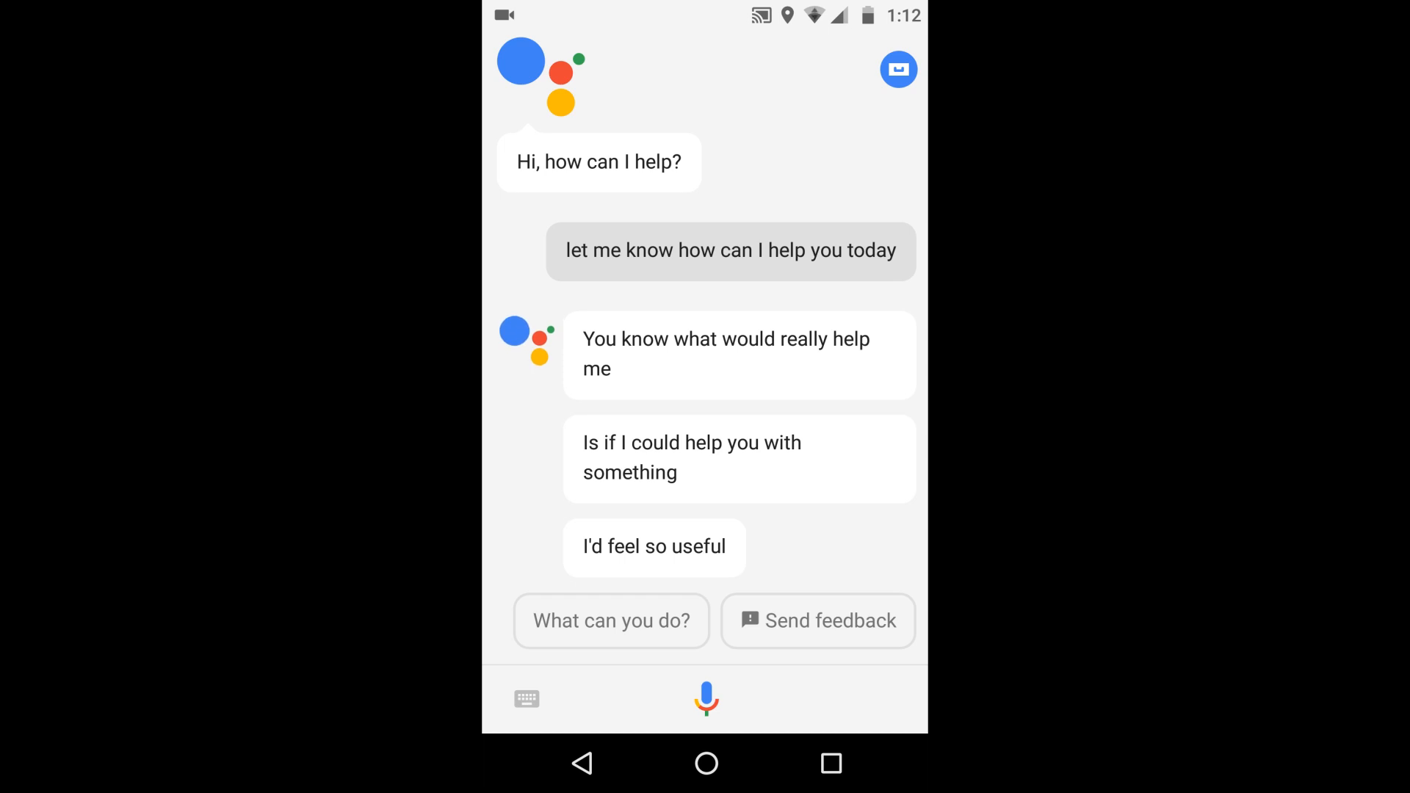
Start the Assistant listening for a spoken question from the microphone.
{"action": "left_click", "coordinate": [705, 698]}
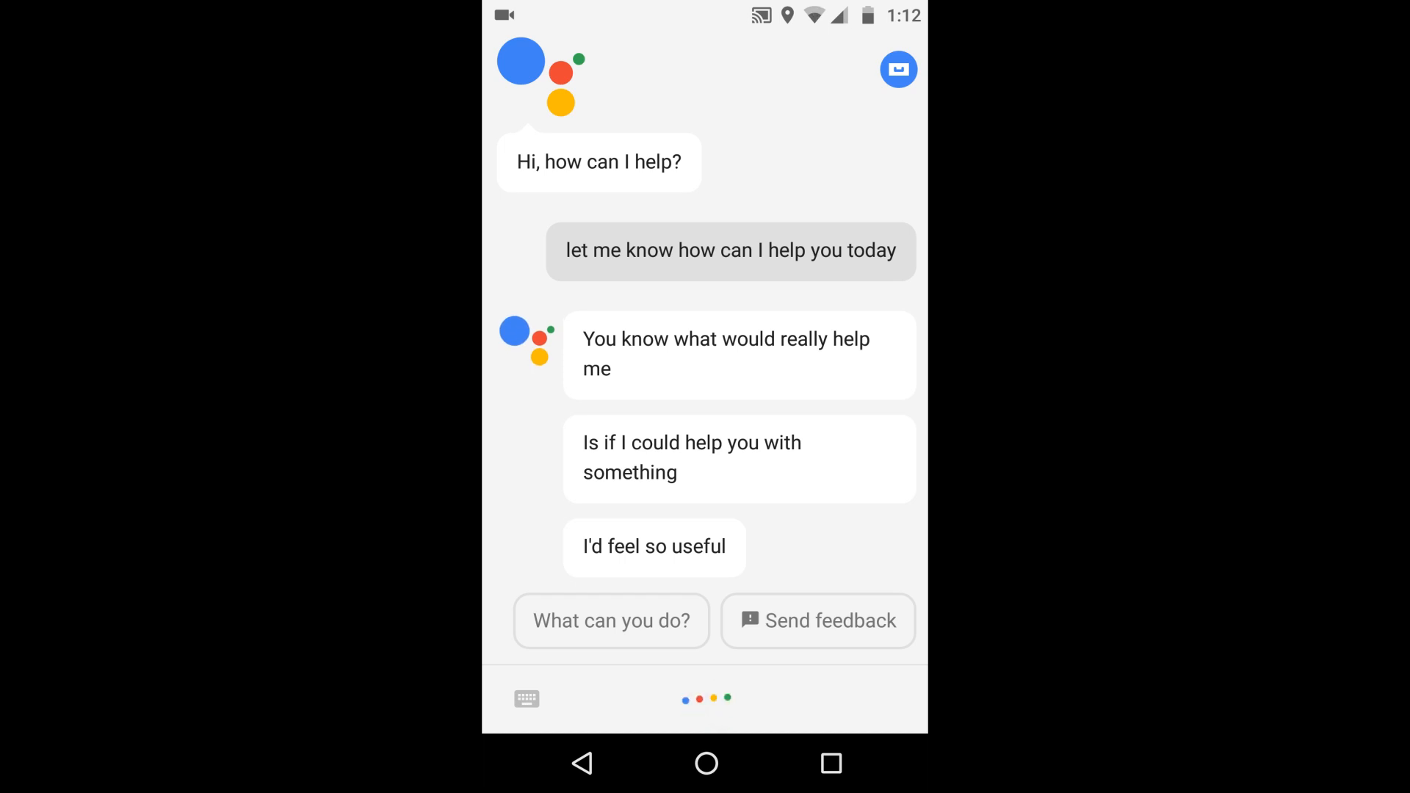
Ask the Assistant 56 x 8 (448), add 12 for 460, then view its Help page.
{"action": "type", "text": "what is 50"}
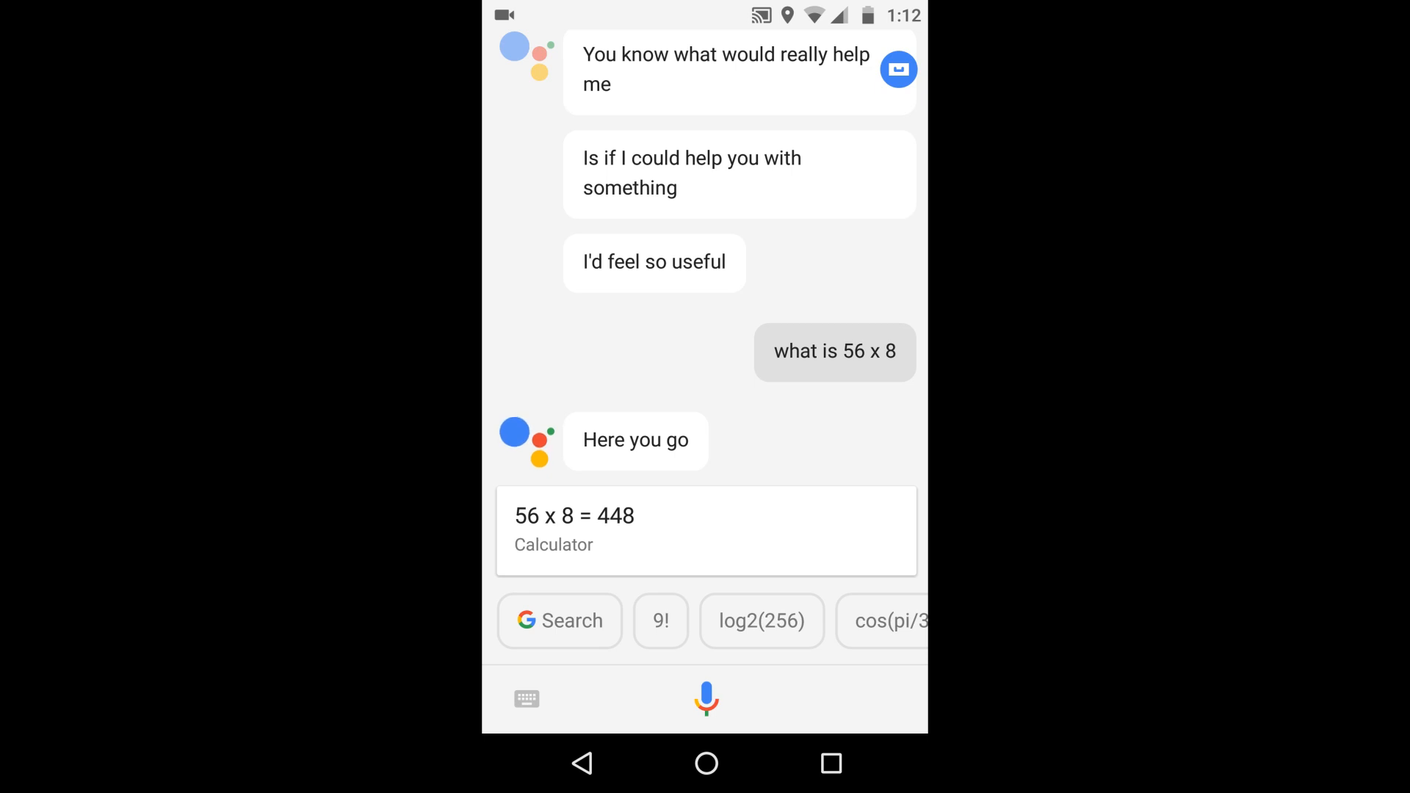
{"action": "left_click", "coordinate": [705, 699]}
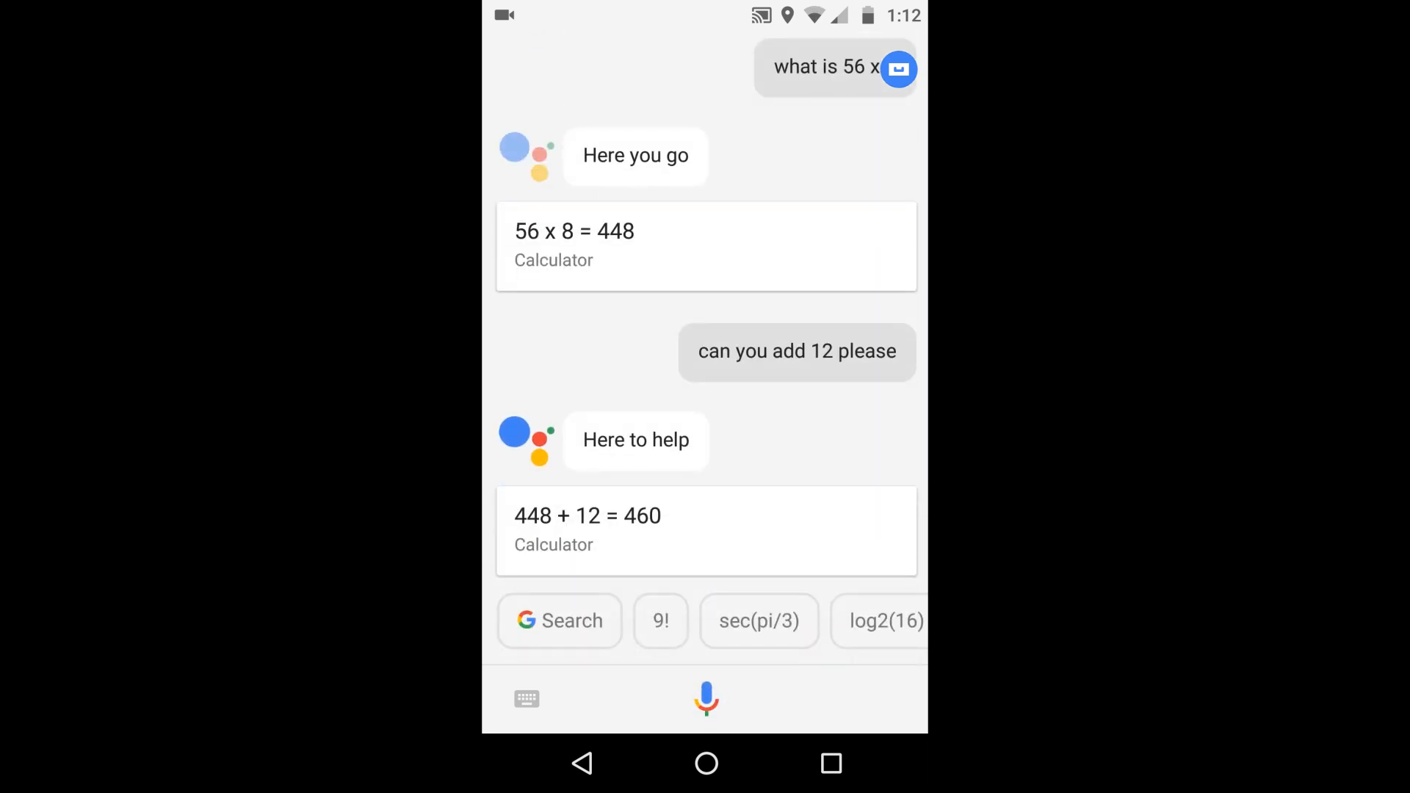
{"action": "left_click", "coordinate": [773, 642]}
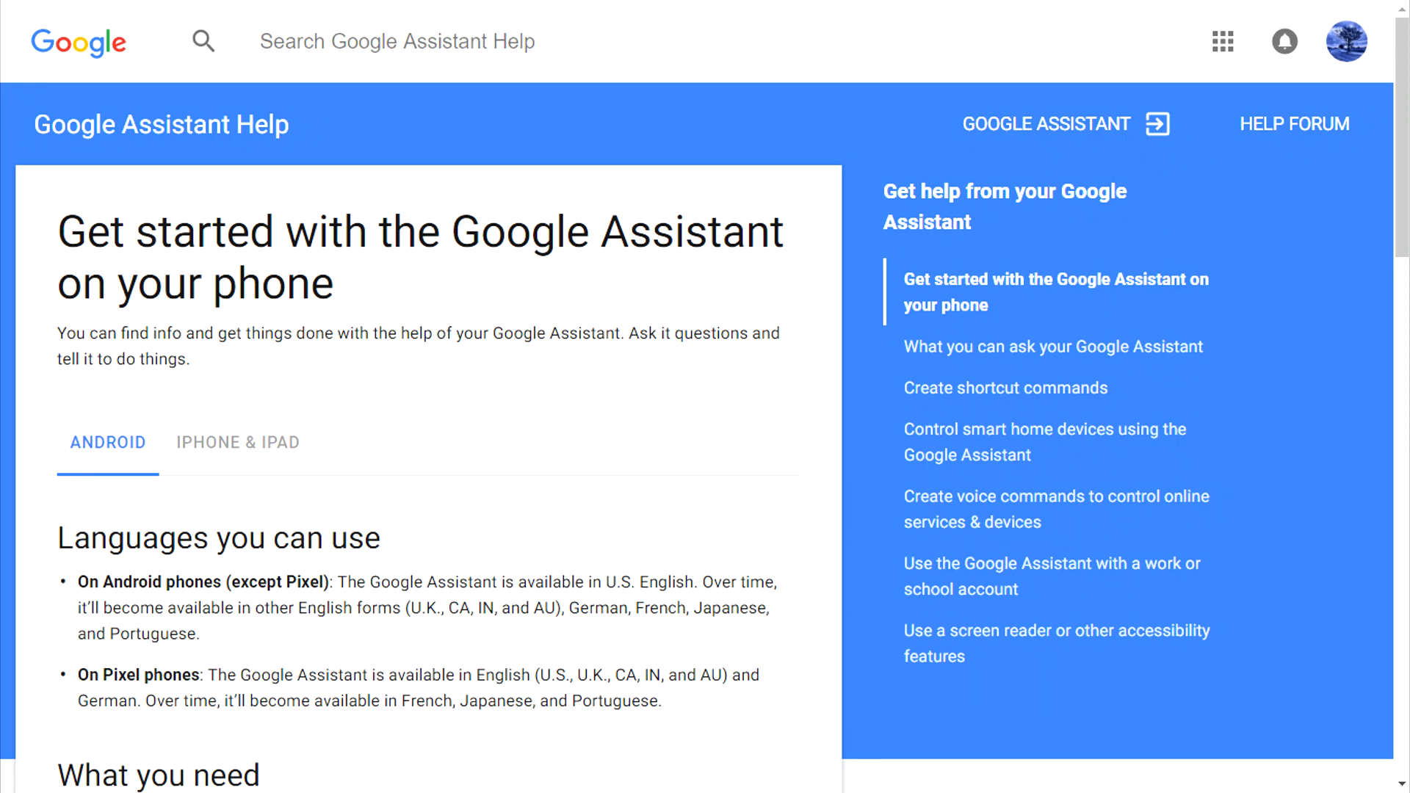
{"action": "scroll", "scroll_direction": "down", "scroll_amount": 3}
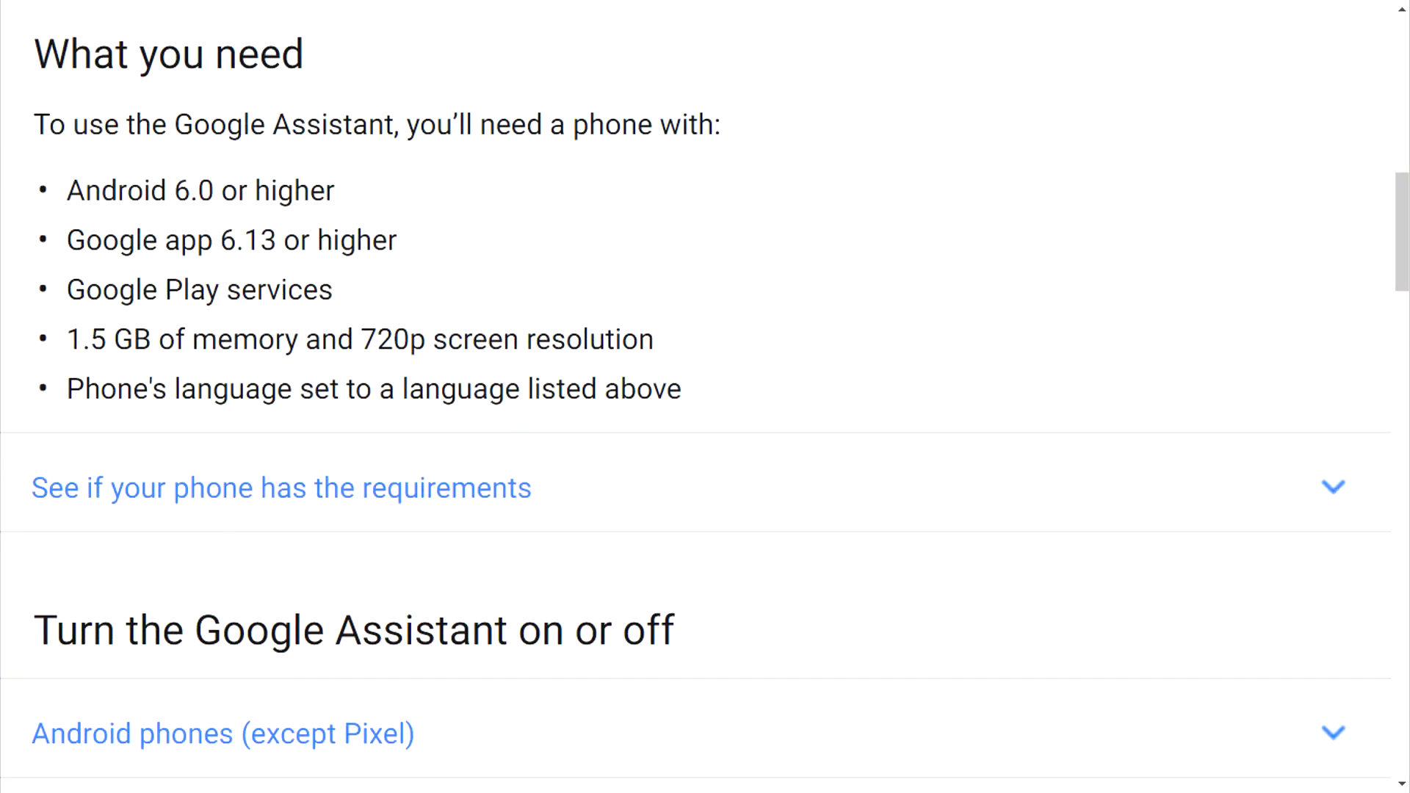